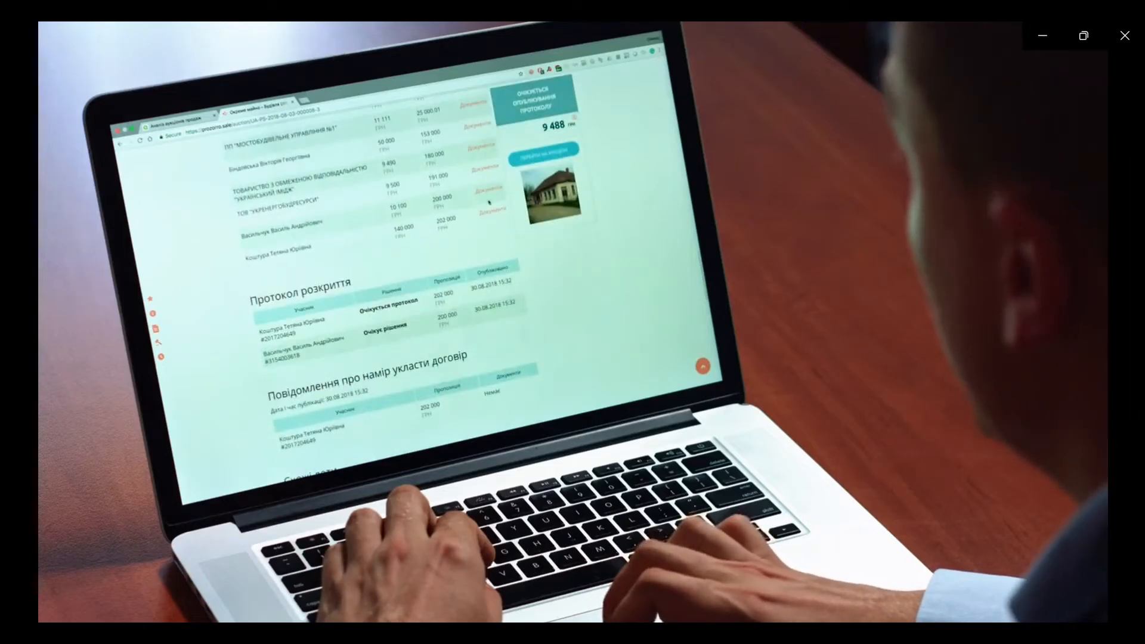
Step: Scroll through the tutorial page while getting a blank Notepad document ready
scroll(down, 3)
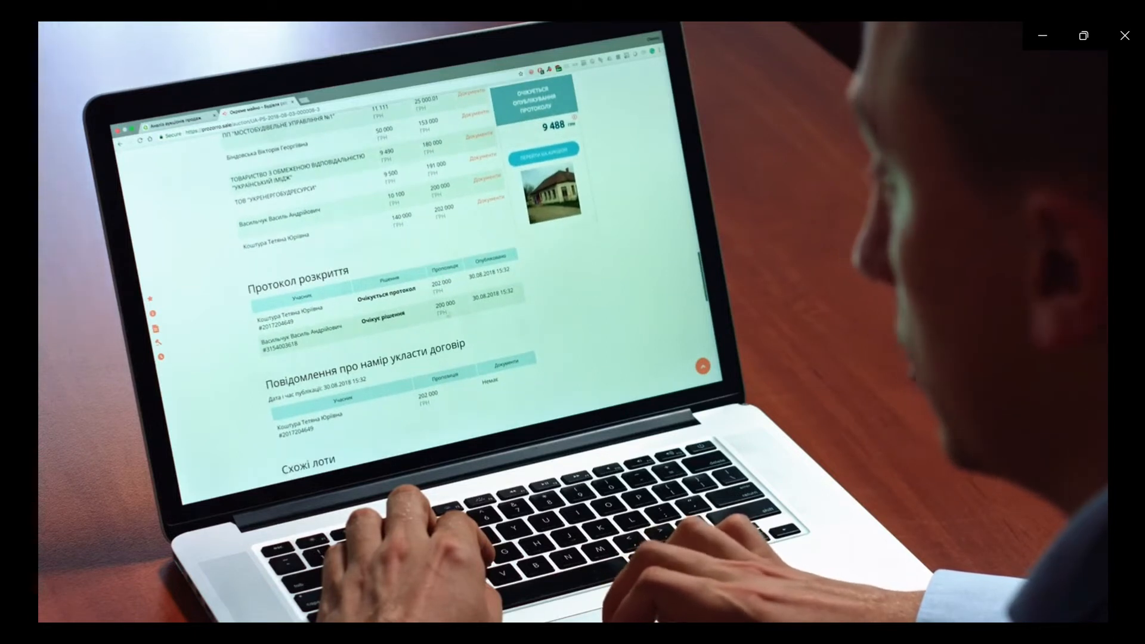
scroll(up, 3)
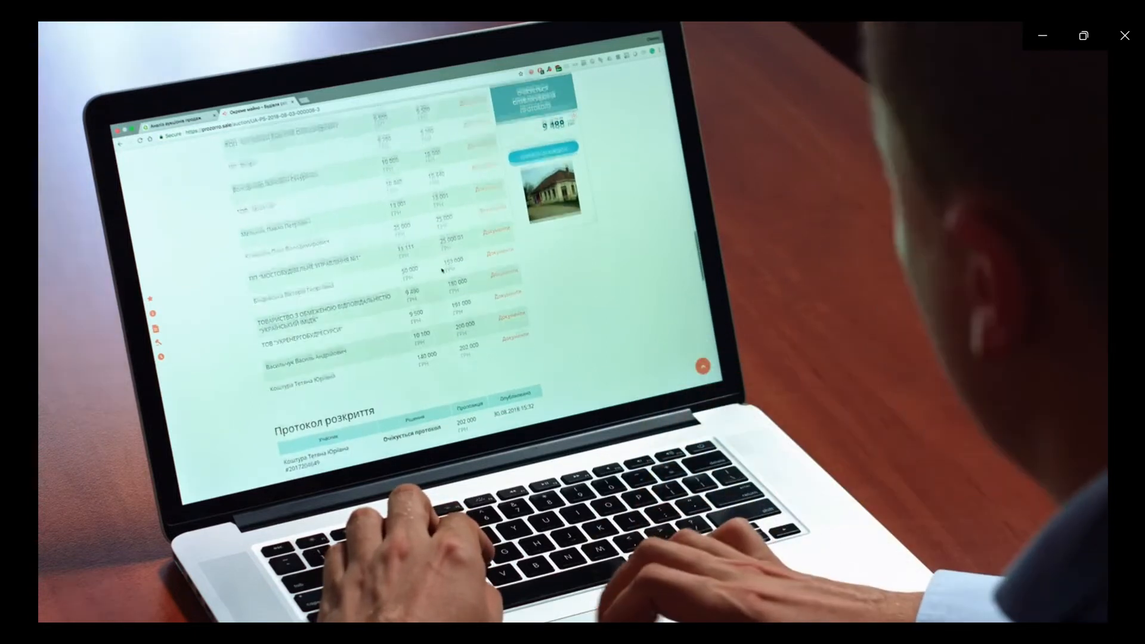
scroll(down, 3)
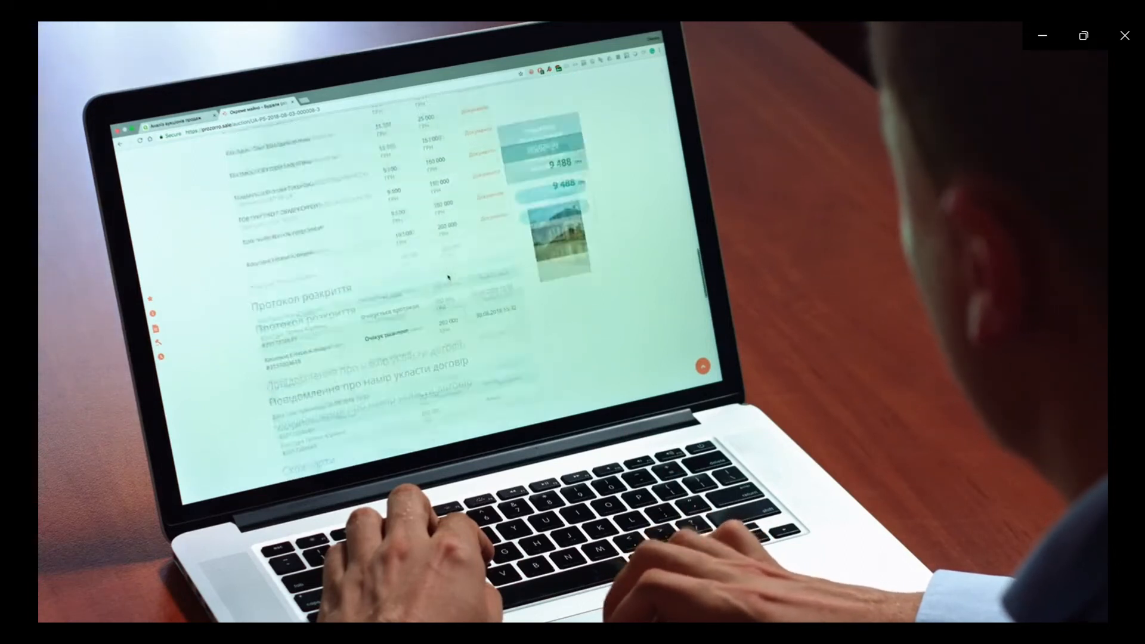
scroll(down, 3)
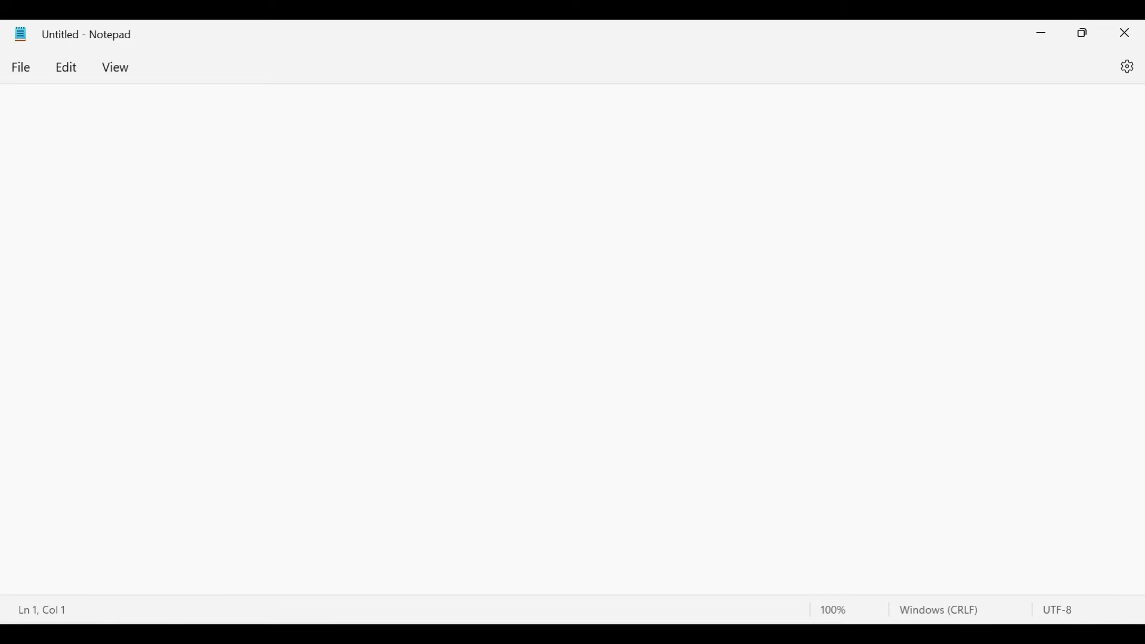
Step: Write the <!DOCTYPE HTML> line, <html></html> tags, and an empty <head></head> between them
text(<!)
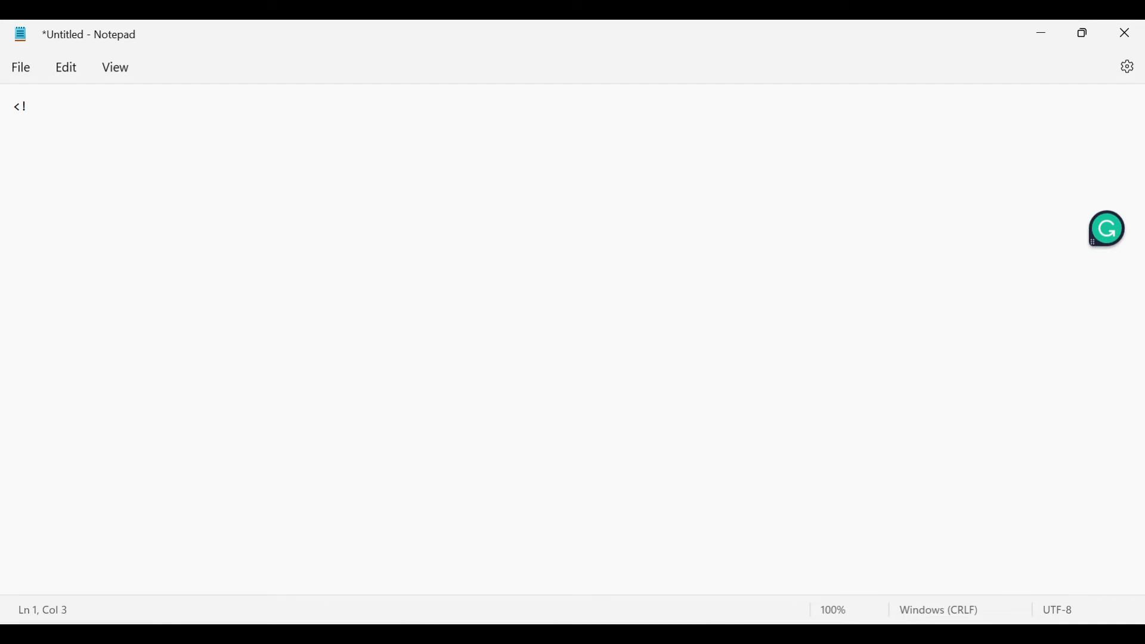
text(DOCTY)
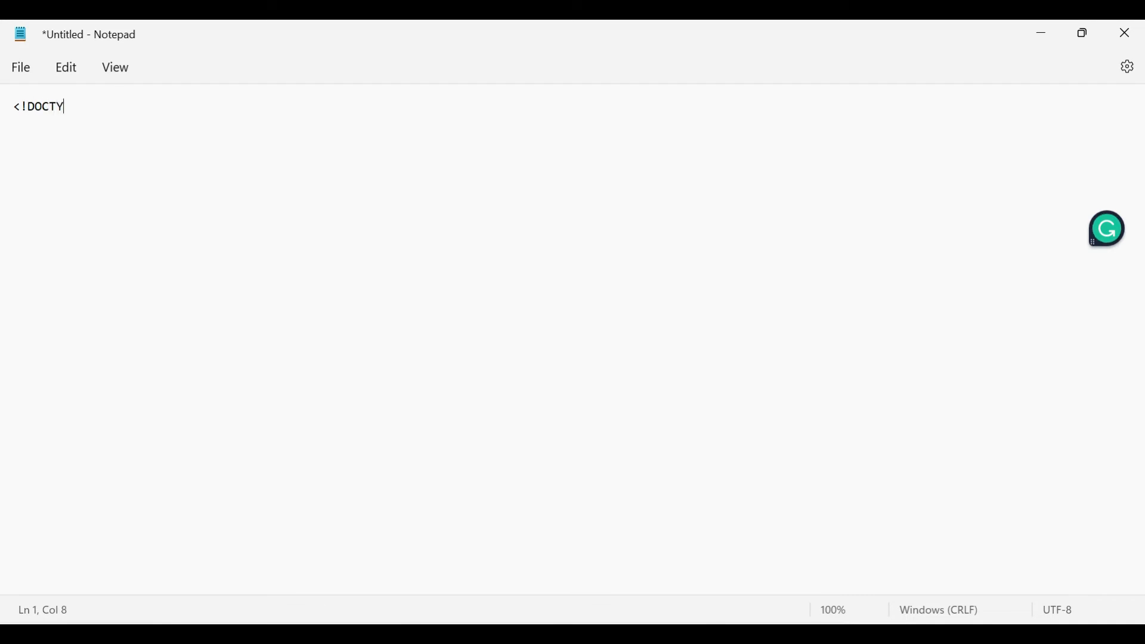
text(PE HTM)
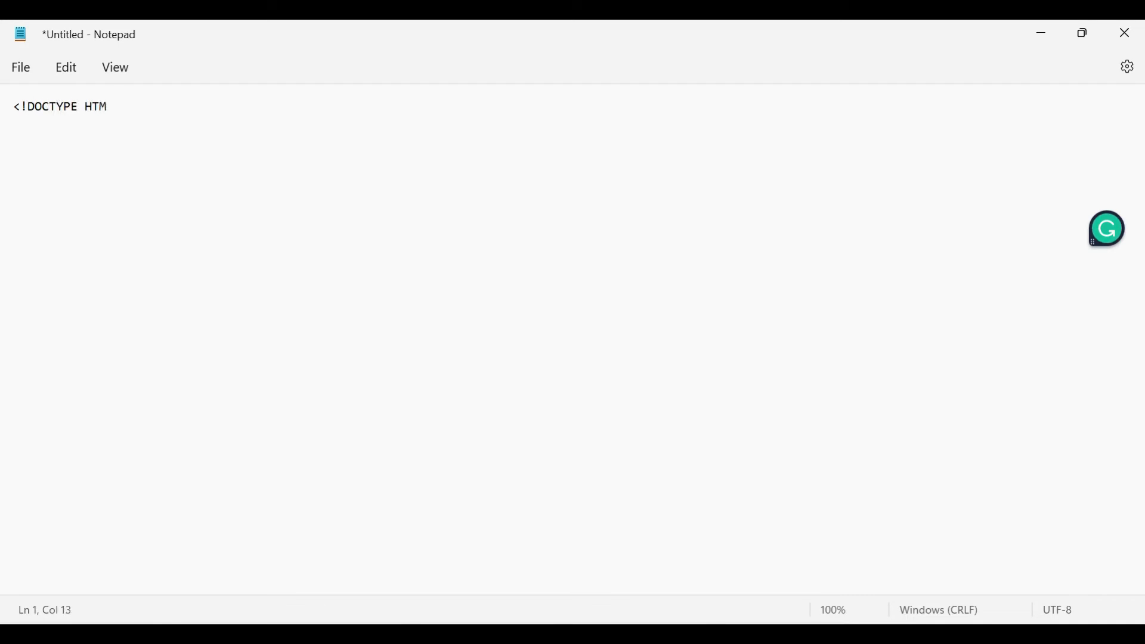
text(L>)
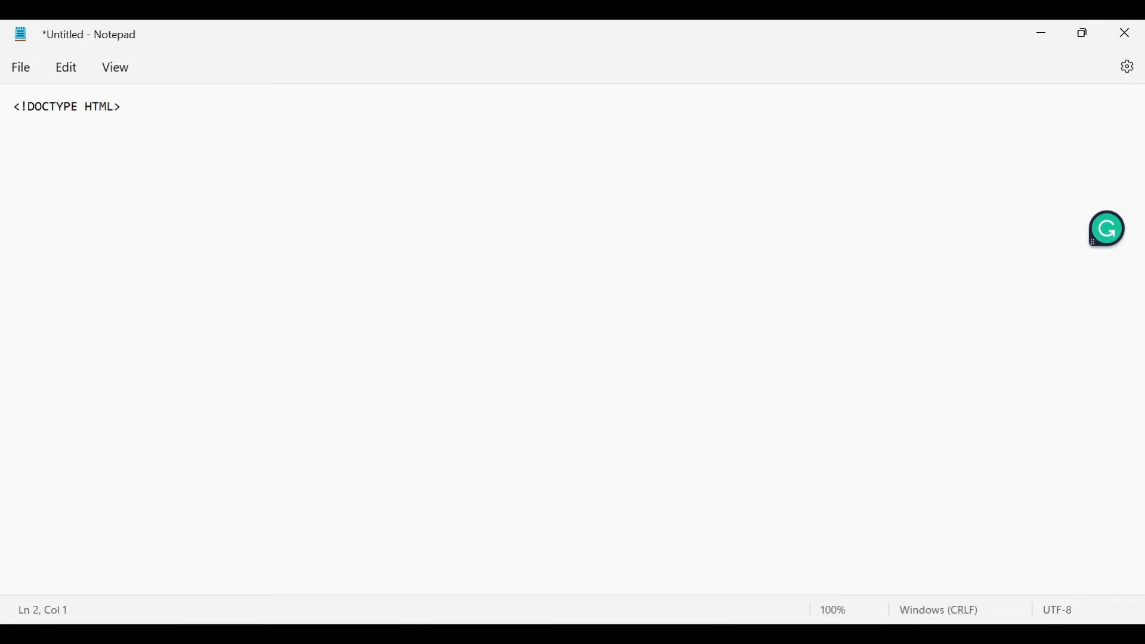
text(<html>)
text(</htm)
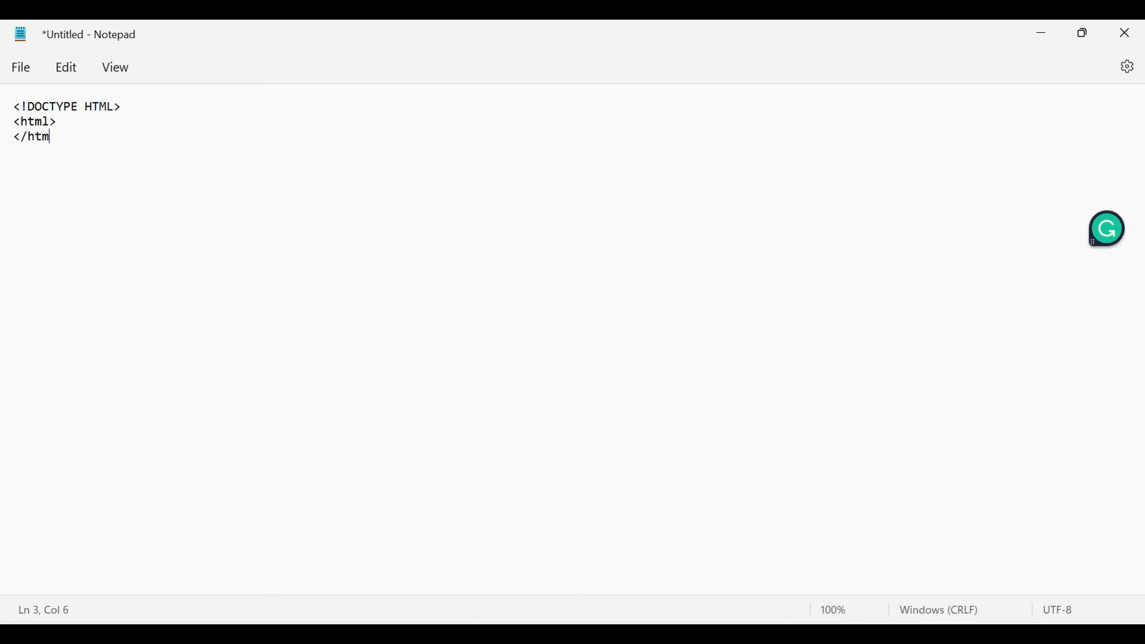
text(l>)
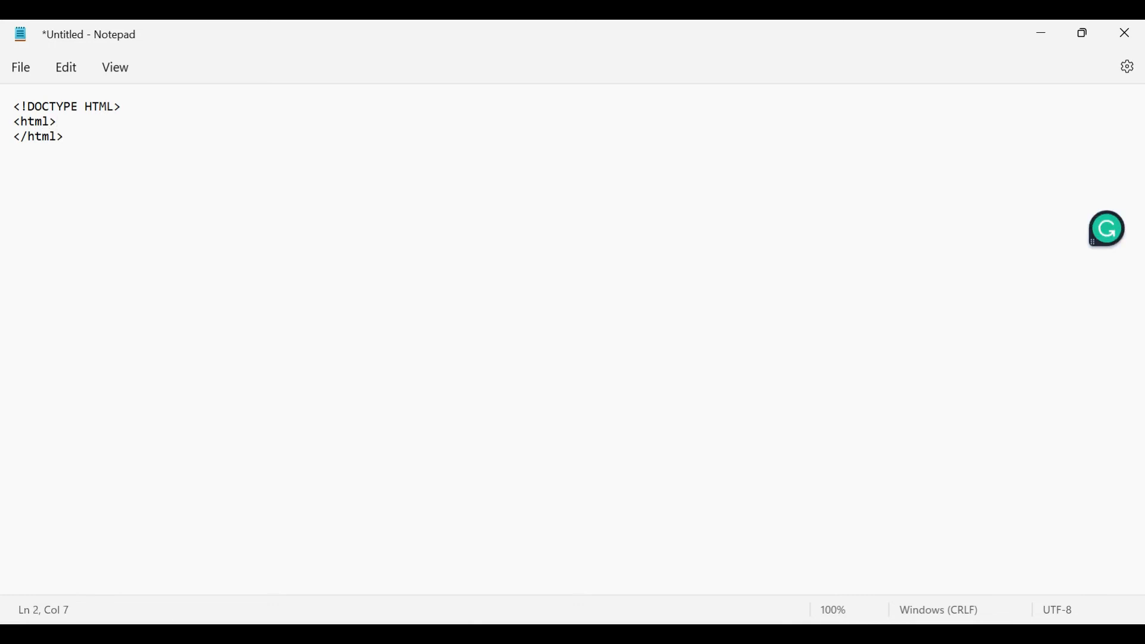
text(<)
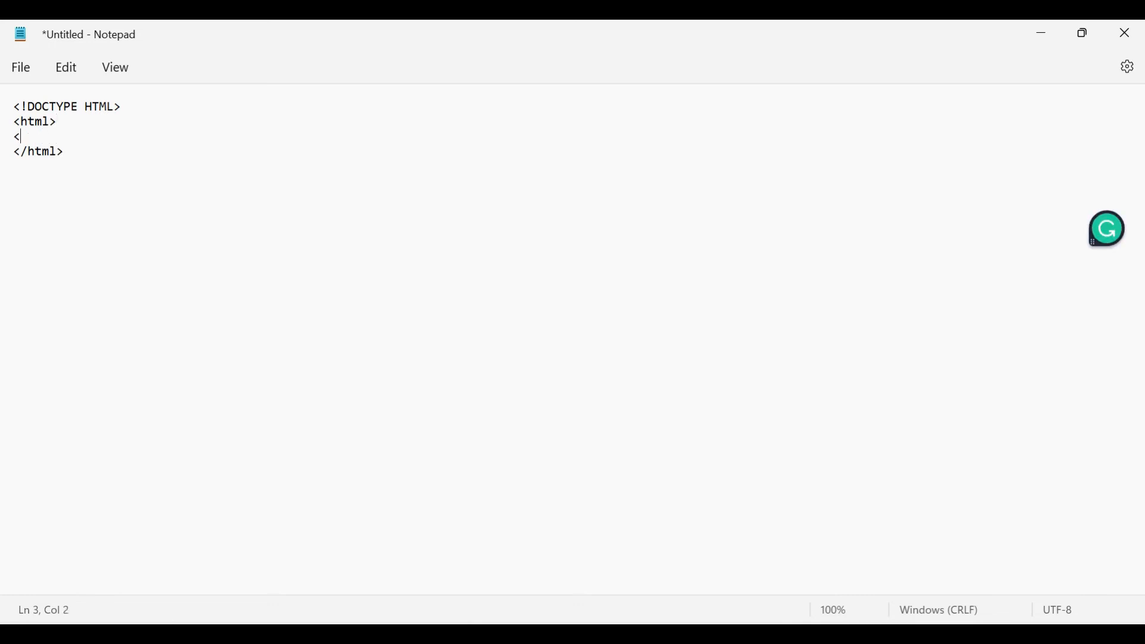
text(head>)
text(</h)
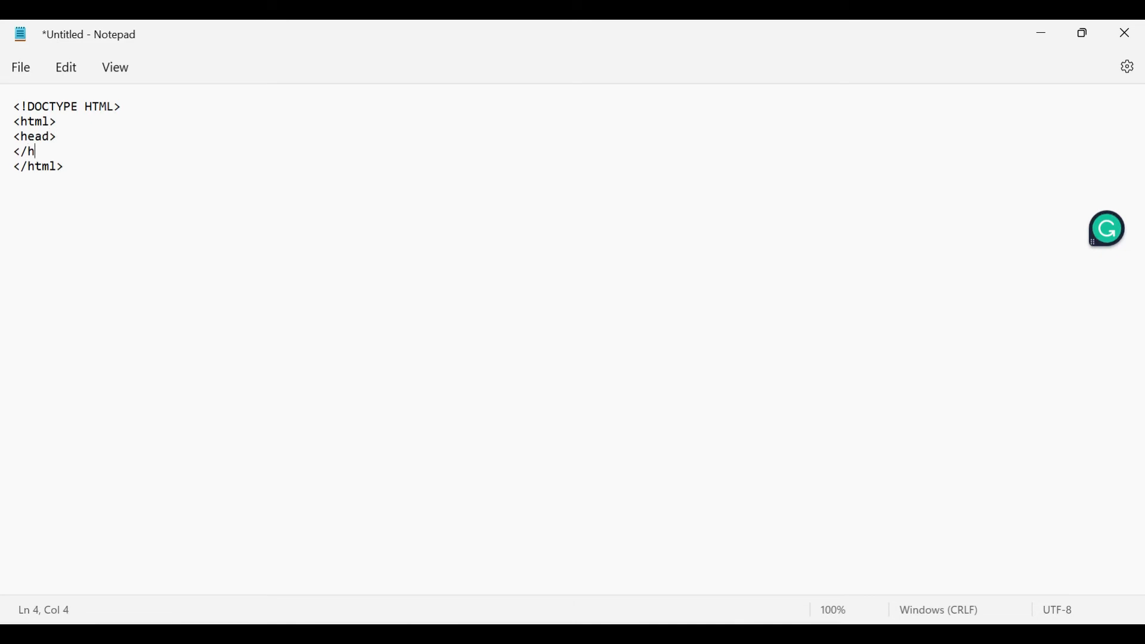
text(ead)
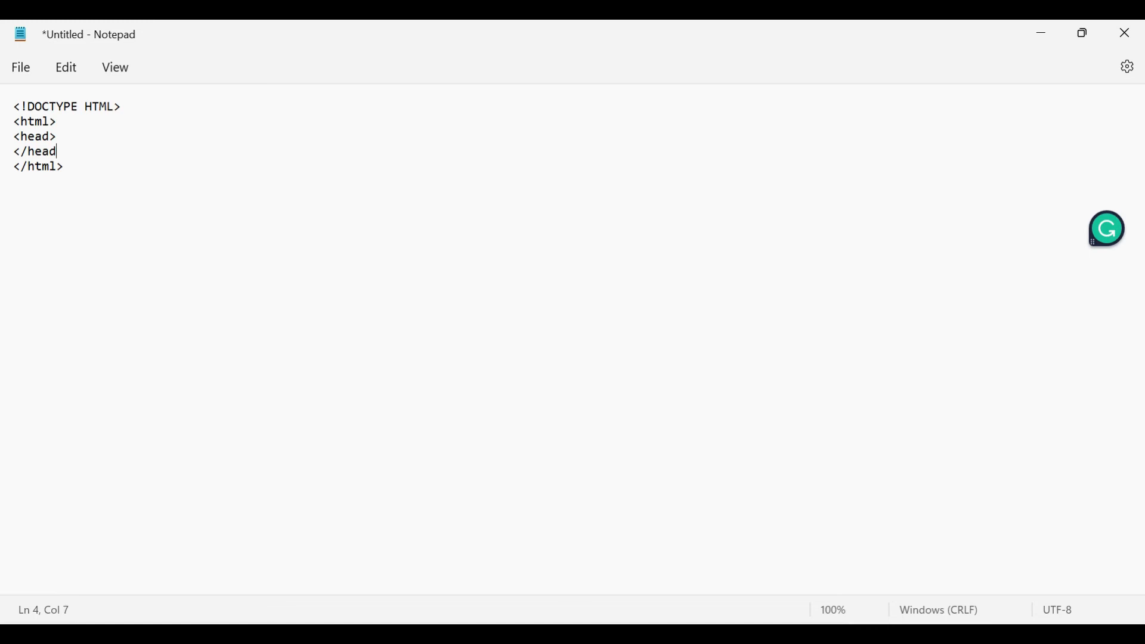
text(>)
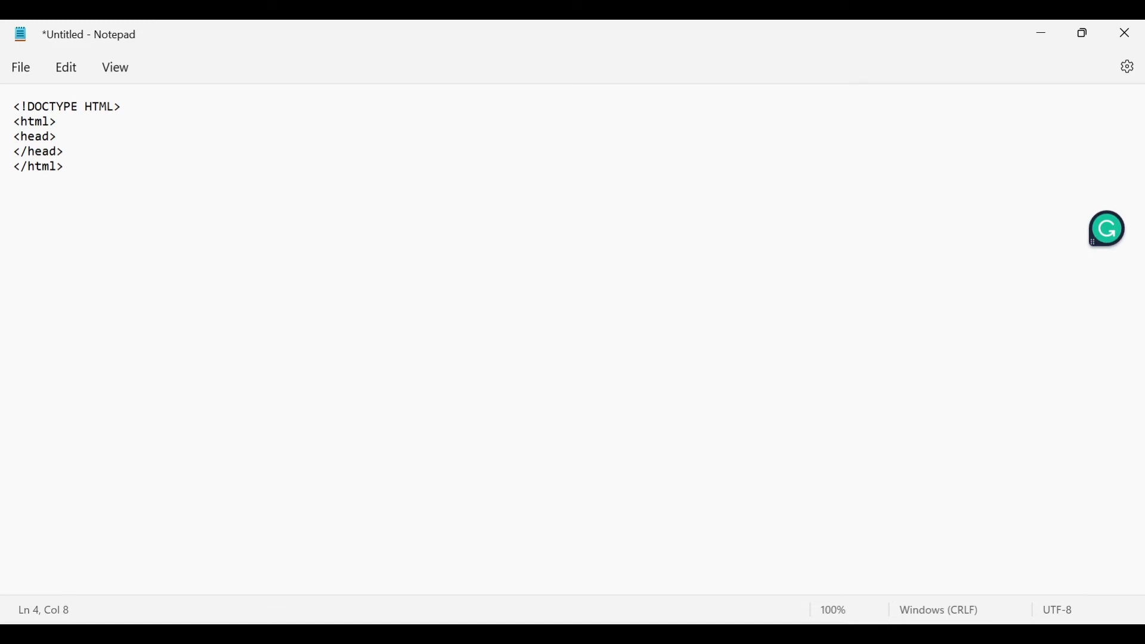
Step: Add a <meta charset="utf-8"> line inside the head section
click(58, 136)
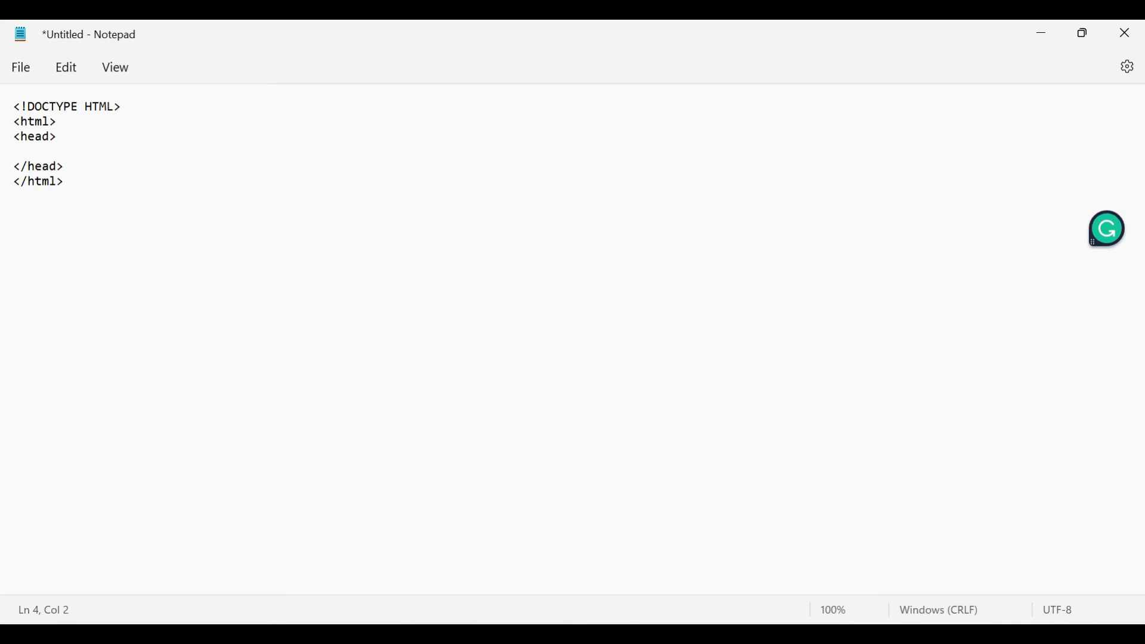
text(<meta)
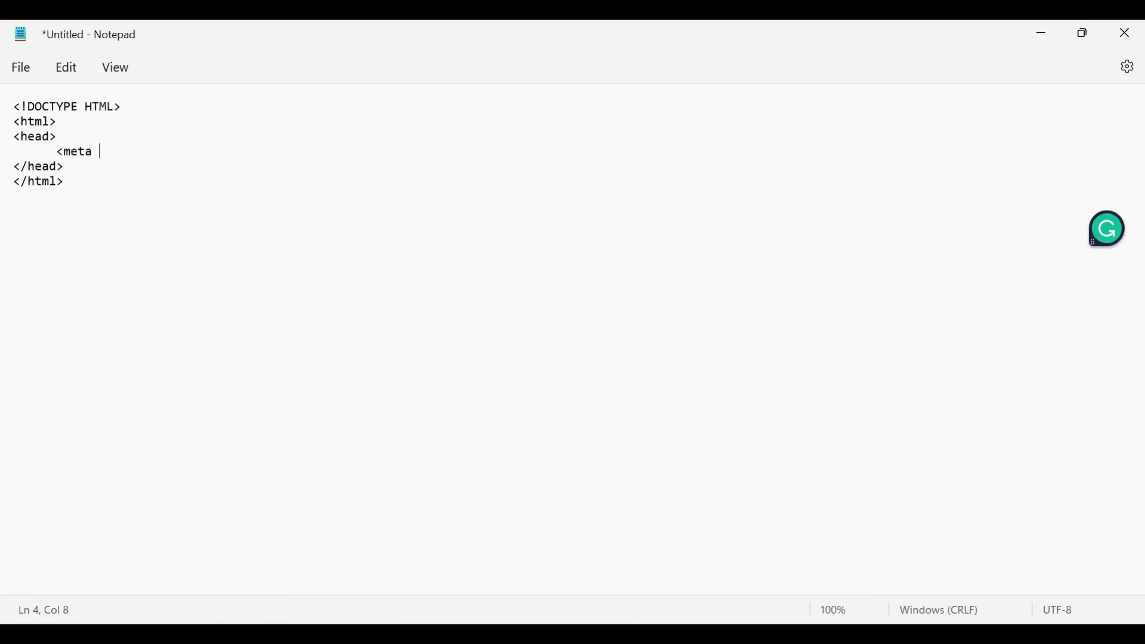
text(ch)
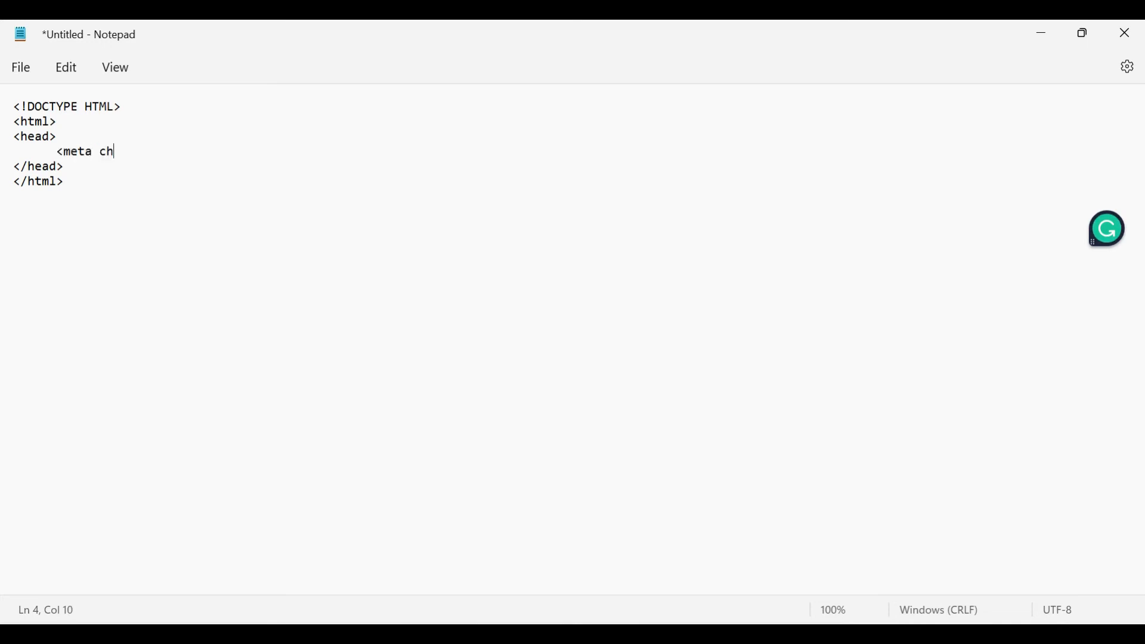
text(arset)
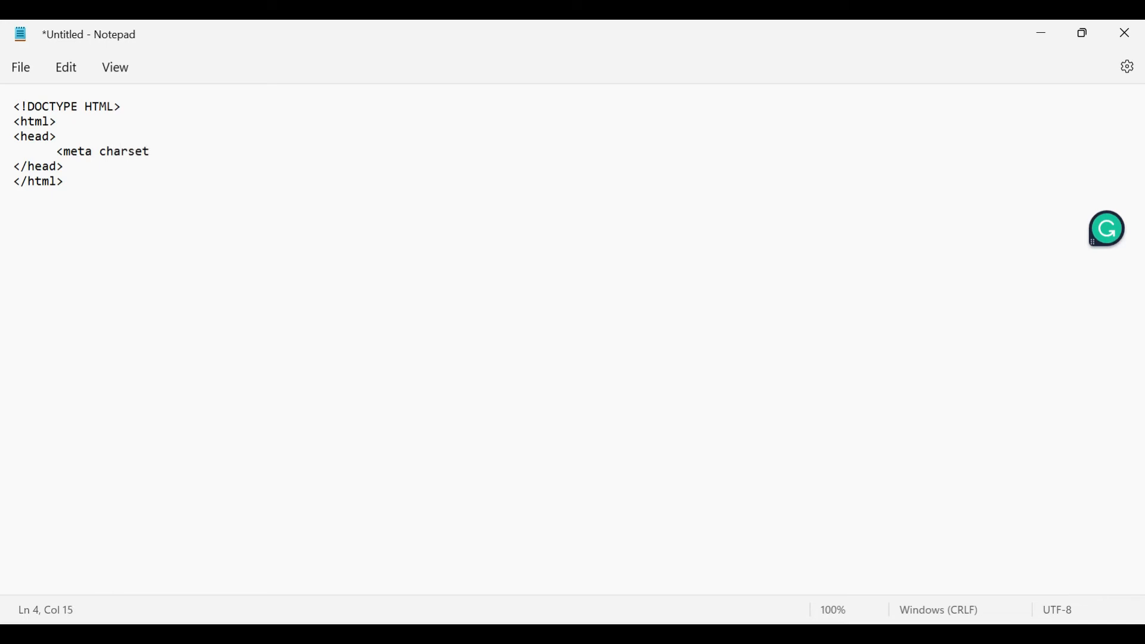
text(=")
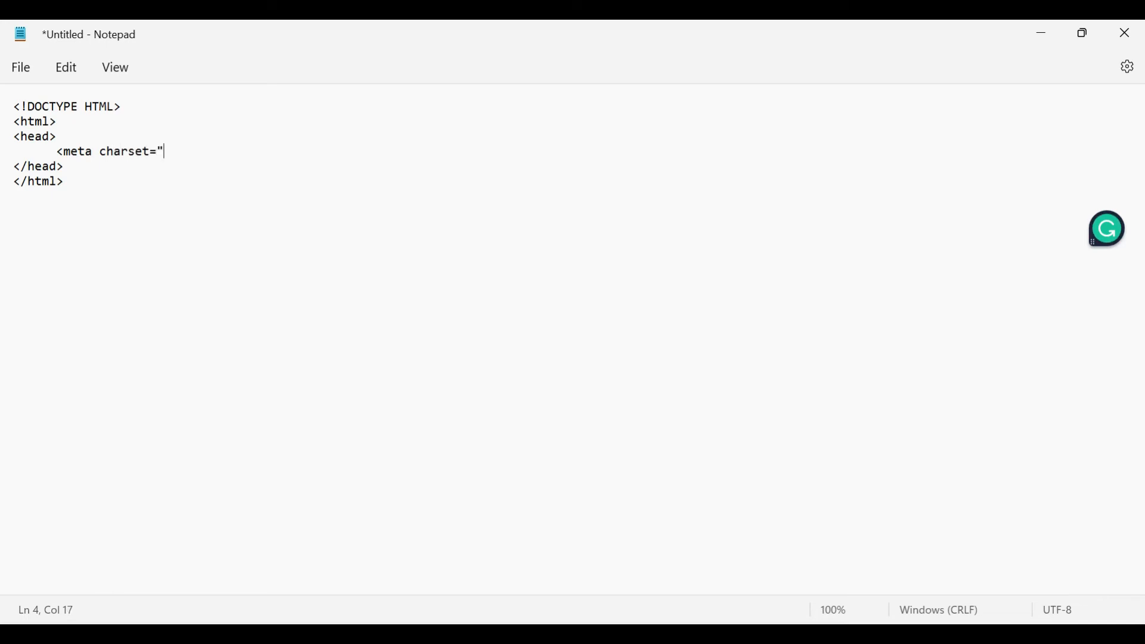
text(utf-)
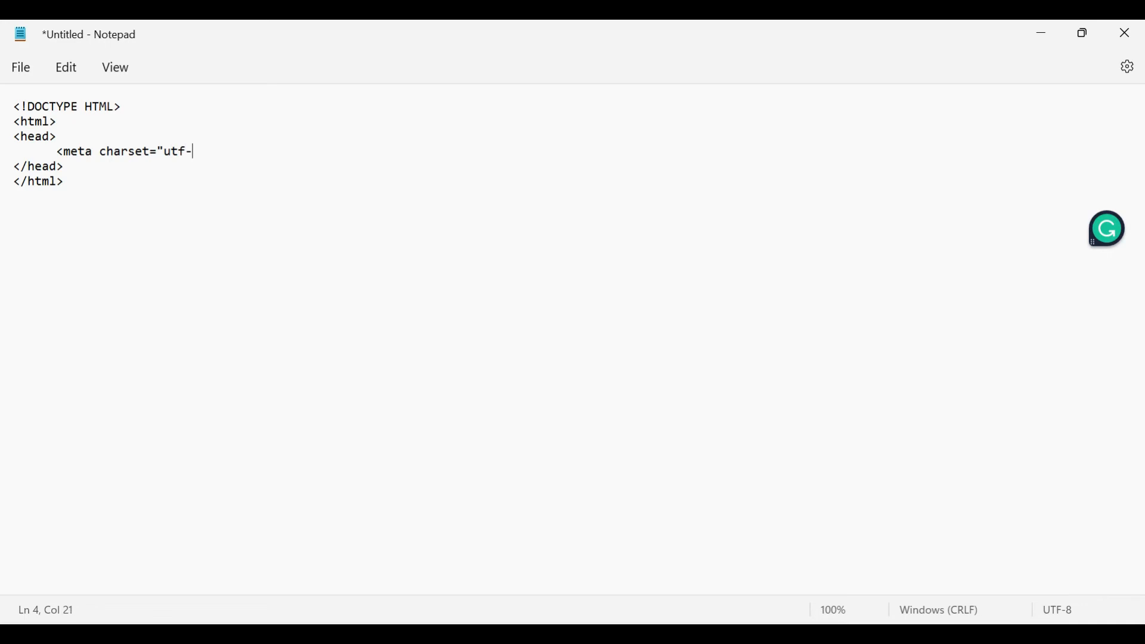
text(8">)
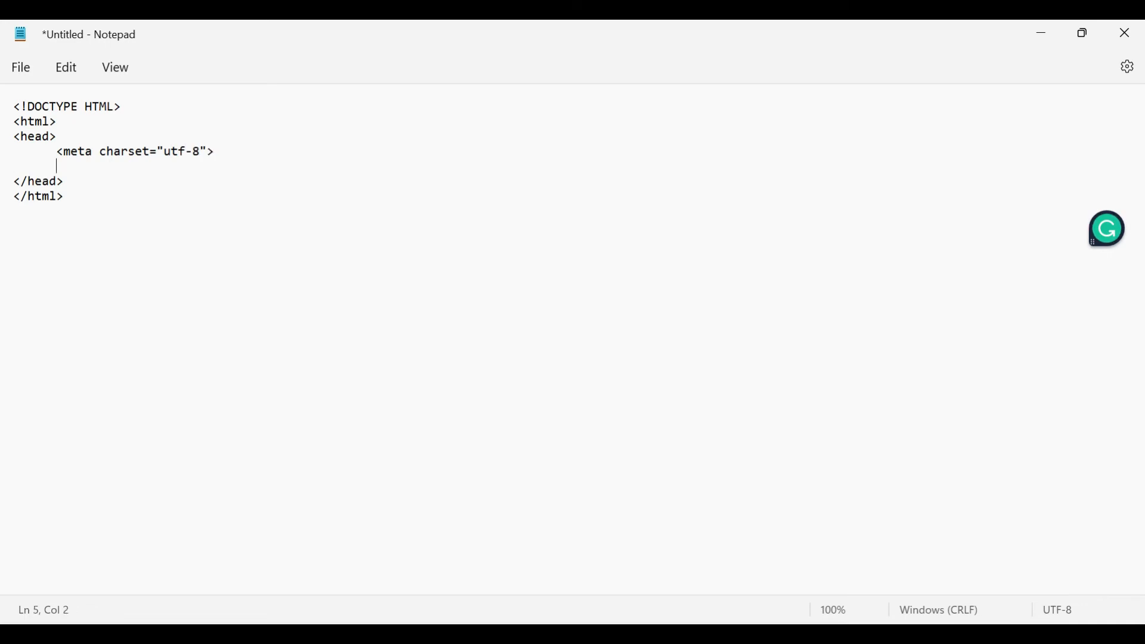
Step: Add the <title> tags containing 'My First HTML webpage'
text(<titl)
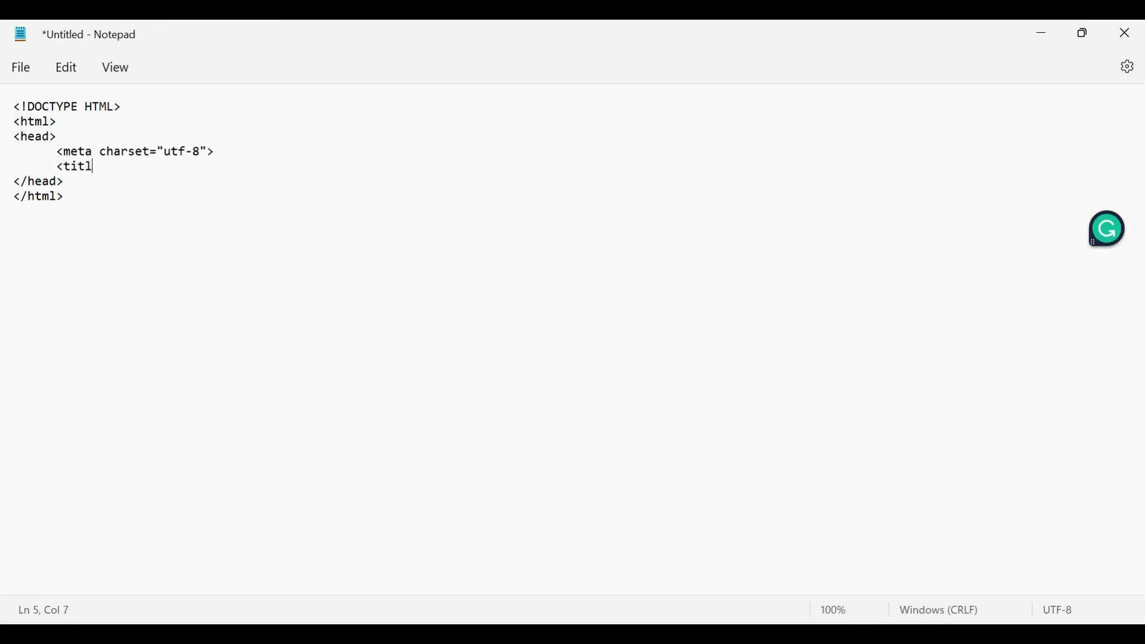
text(e><)
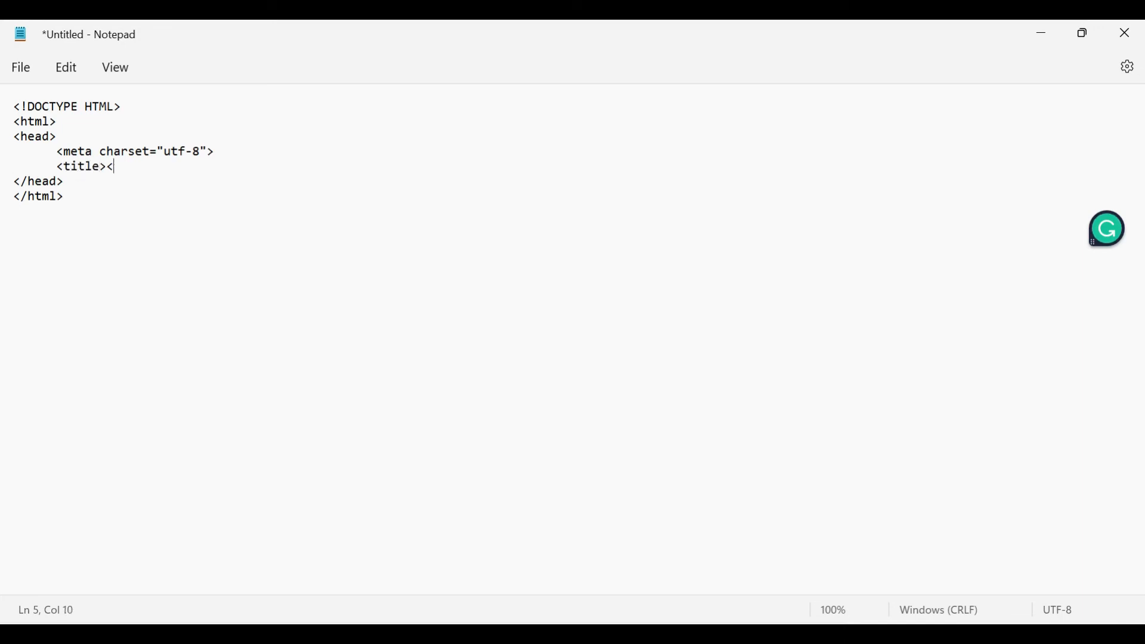
text(/title>)
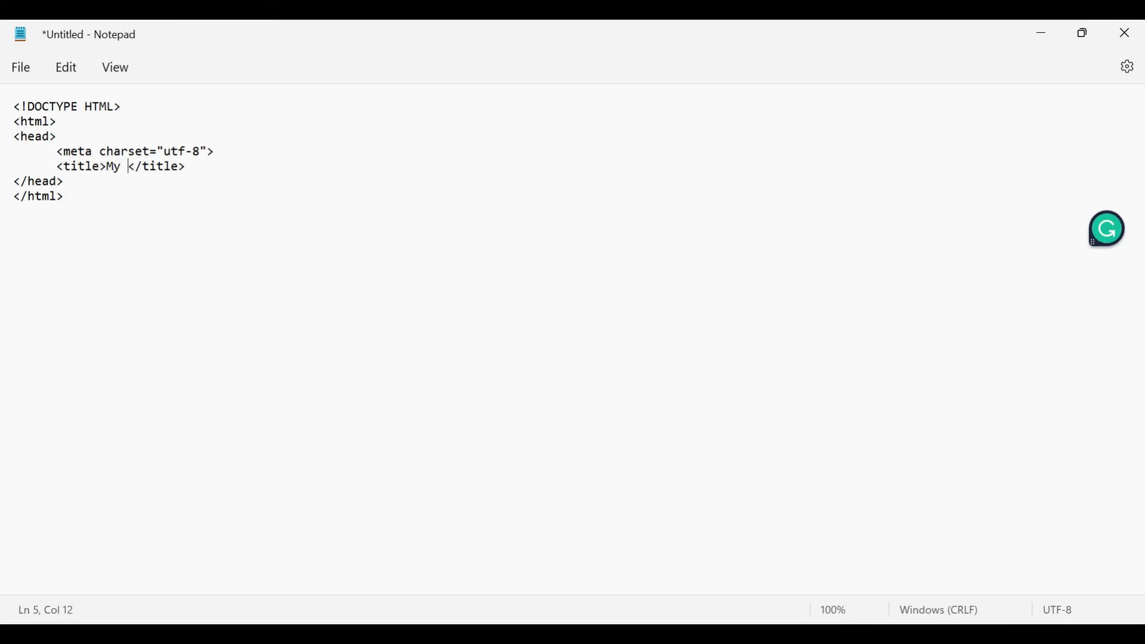
text(First)
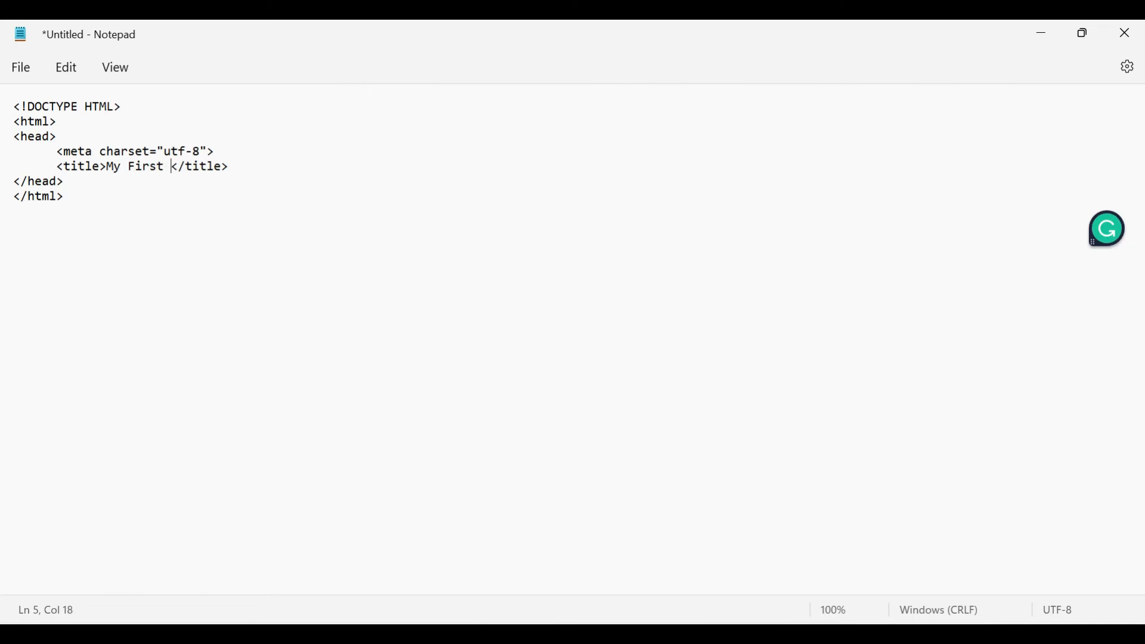
text(HTML we)
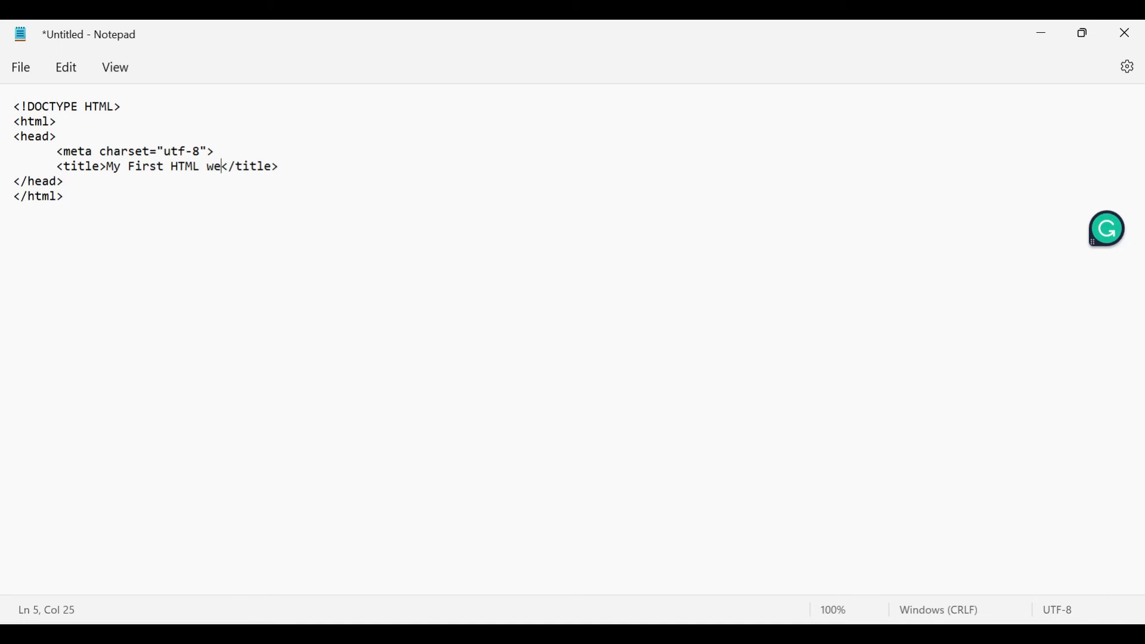
text(bpa)
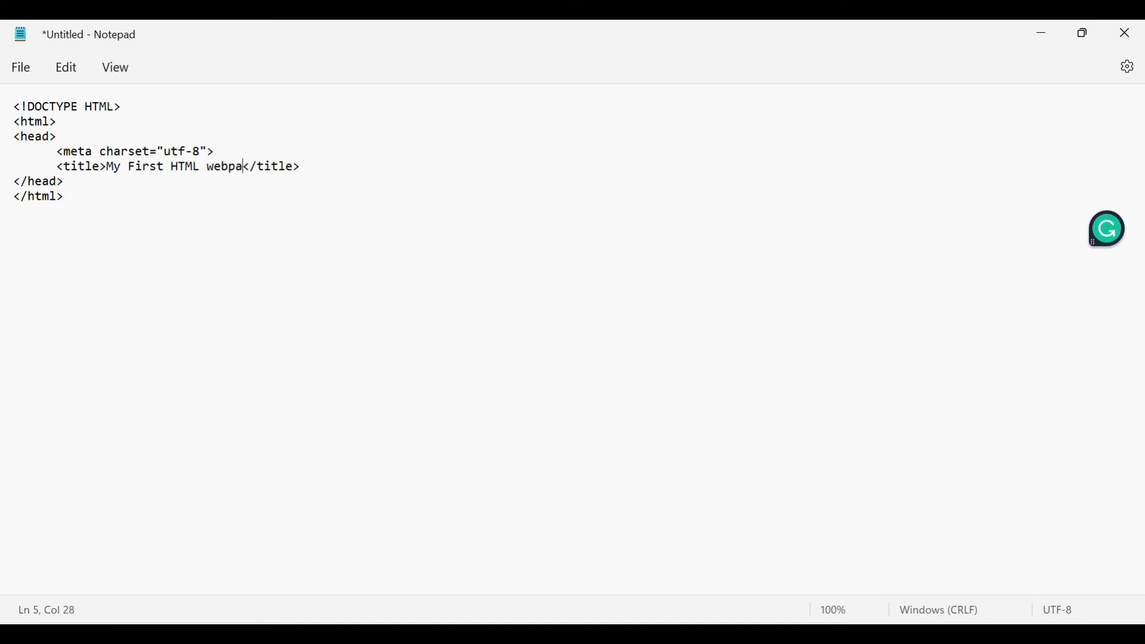
text(ge)
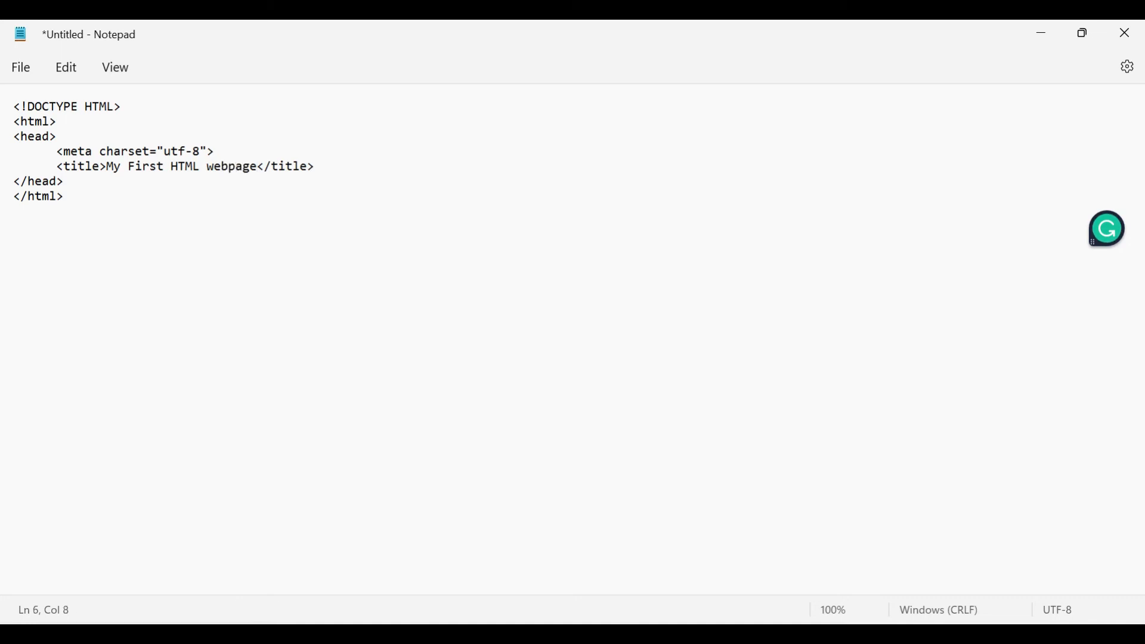
text(<)
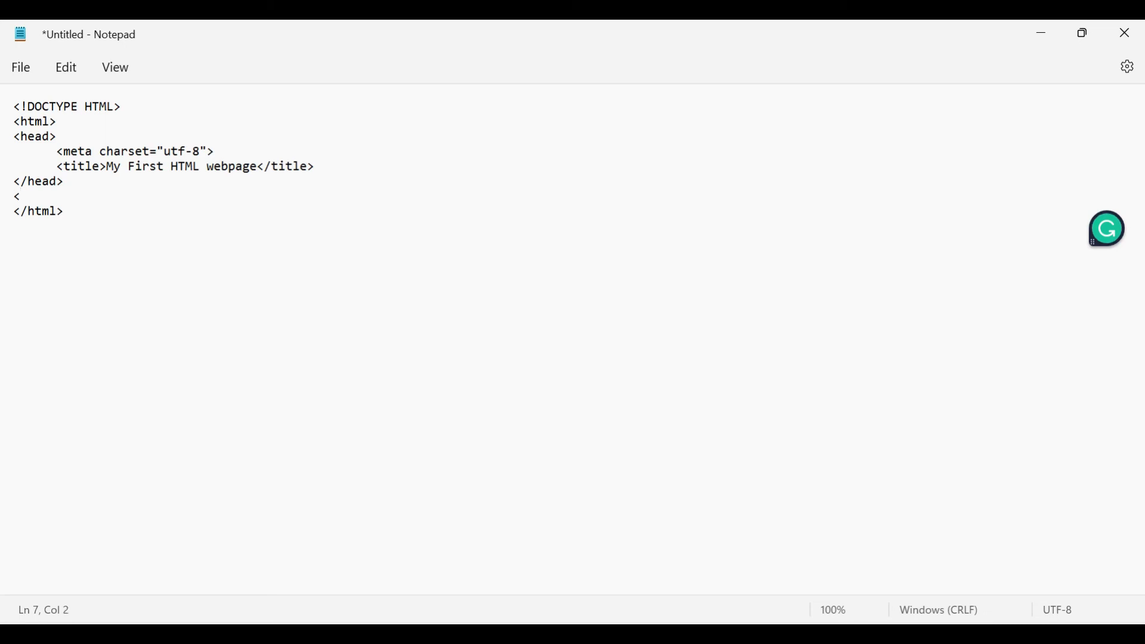
Step: Add a body containing <h1>Heading 1</h1> and <p>Paragraph content</p>
text(body>)
text(</)
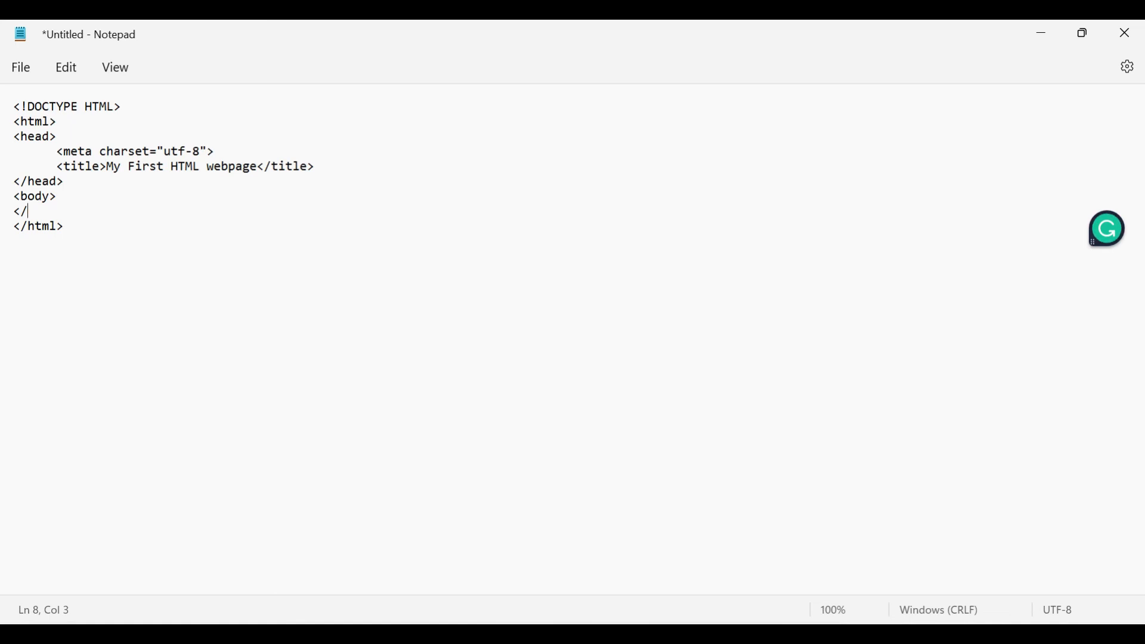
text(body>)
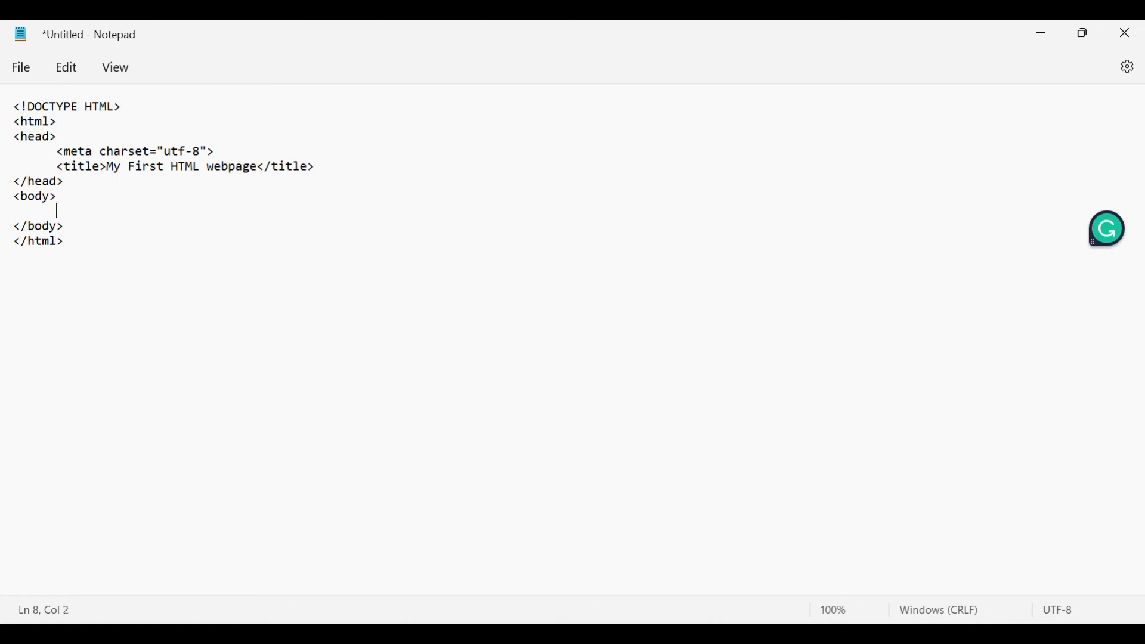
text(<h1>)
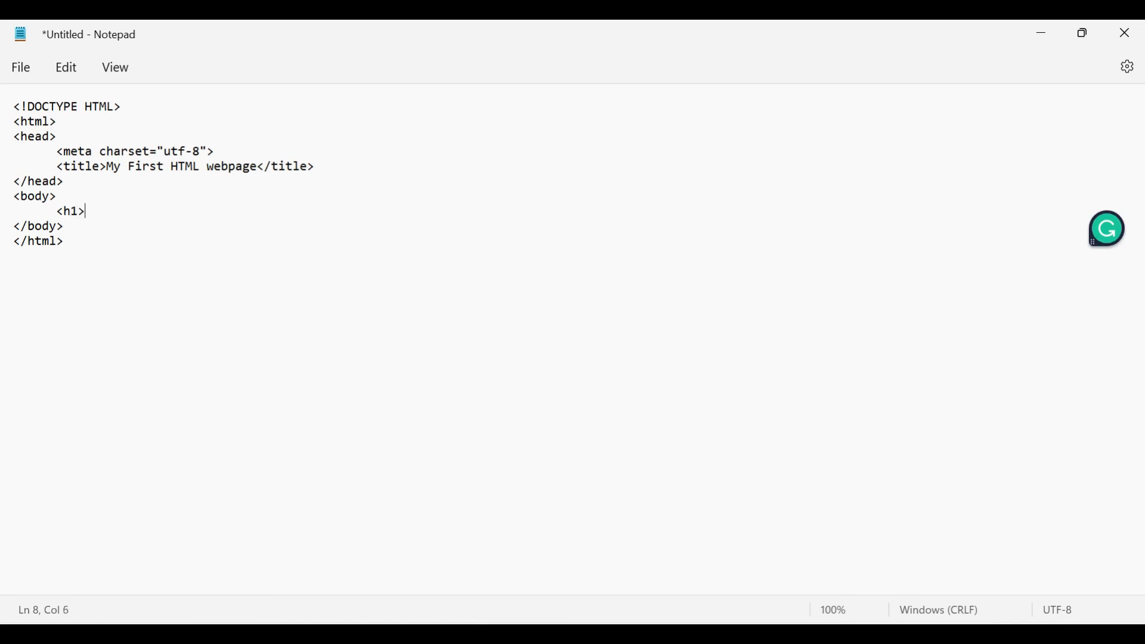
text(Head)
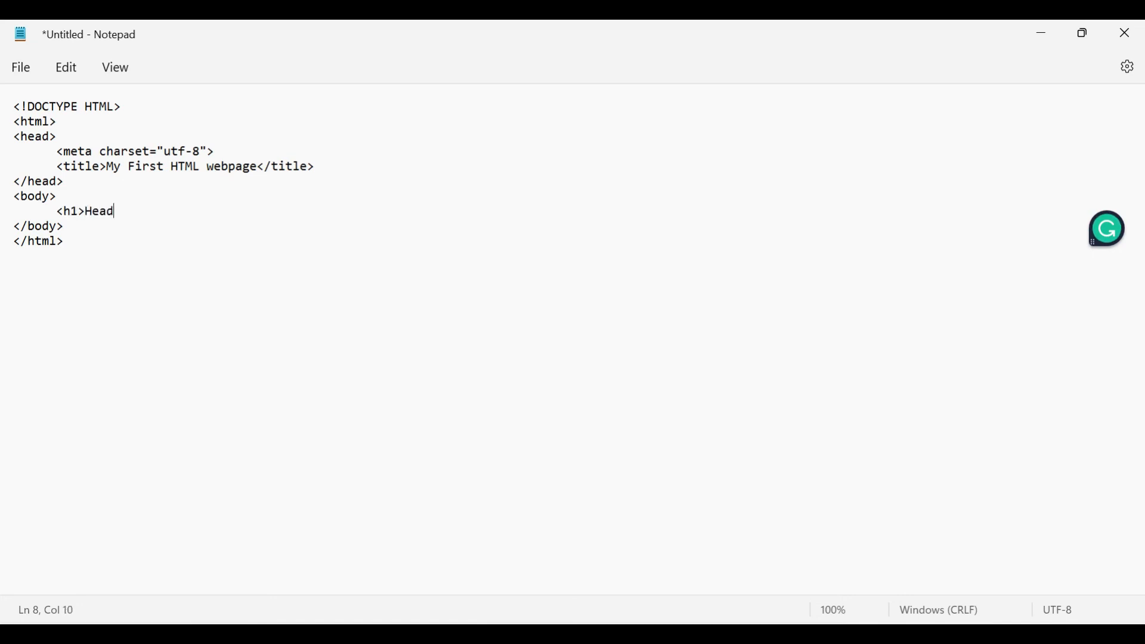
text(ing 1)
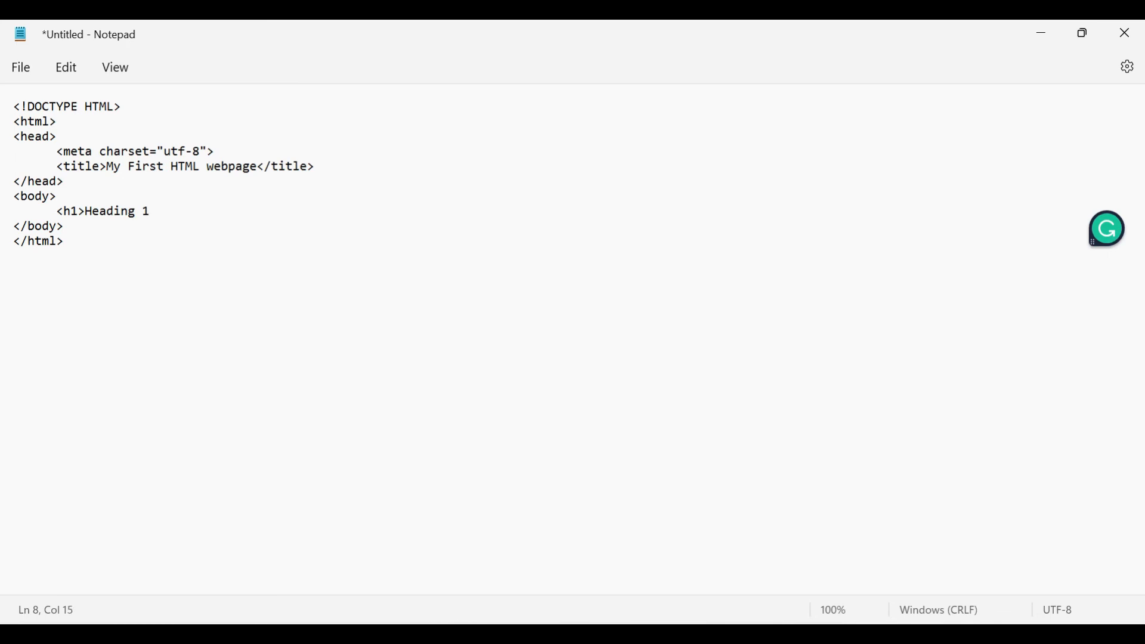
text(</h1>)
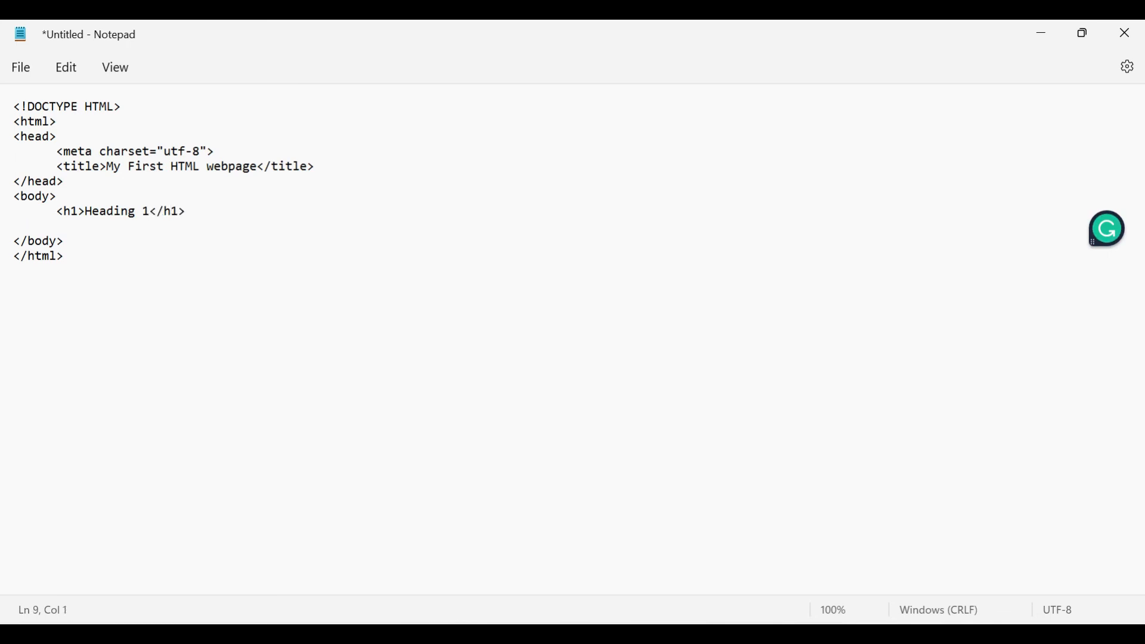
text(<p>)
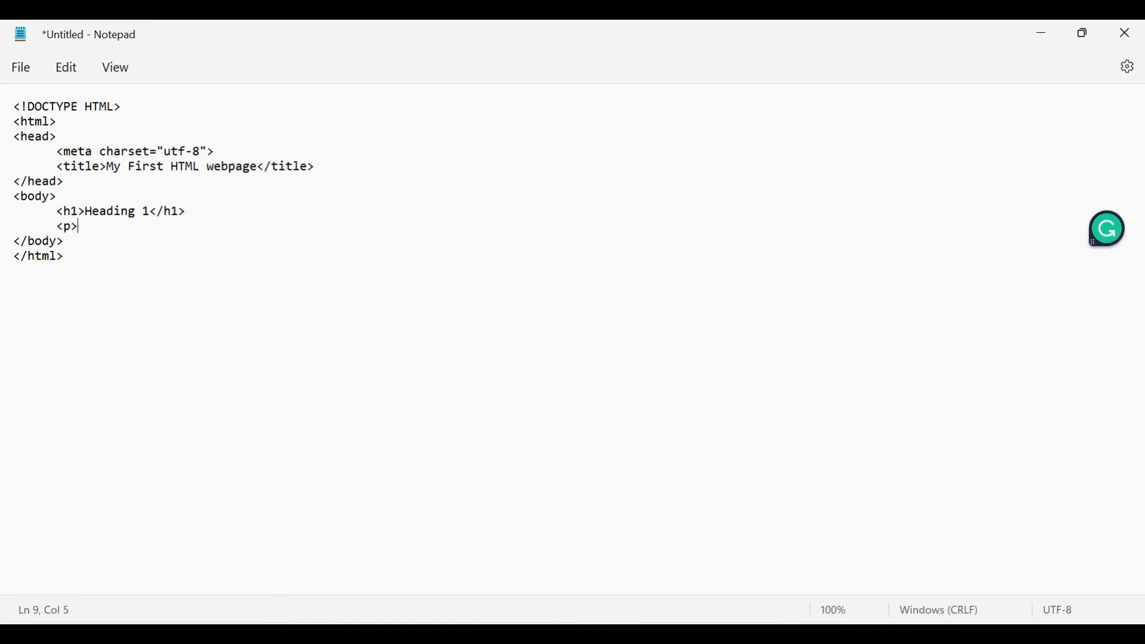
text(Paragr)
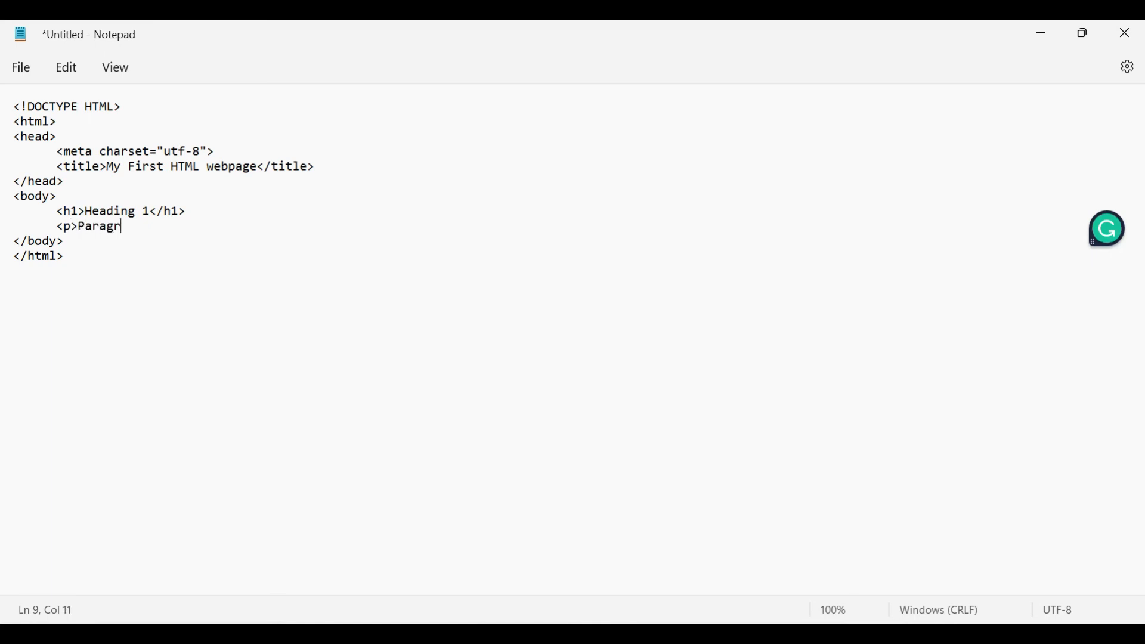
text(aph con)
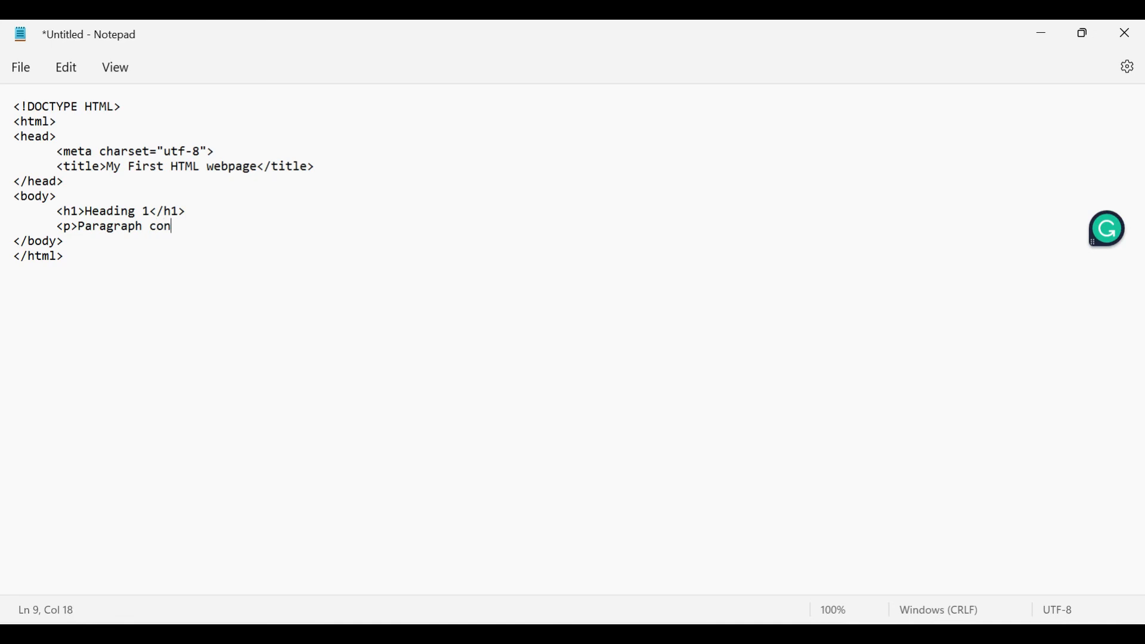
text(tent</)
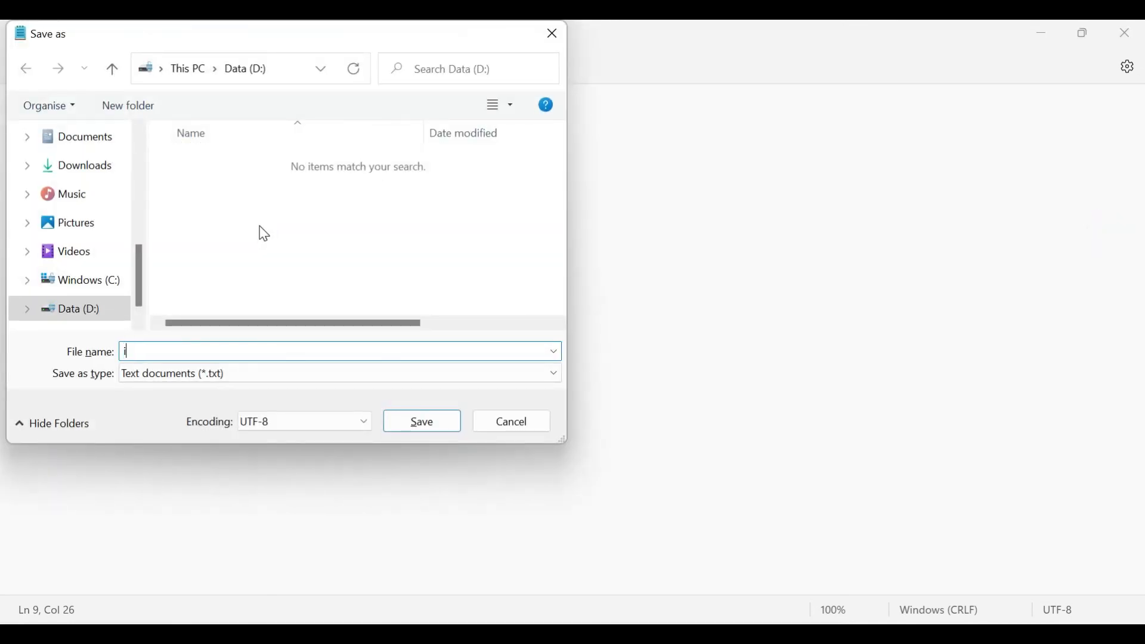
Step: Save the page as index.html on Data (D:)
text(index.h)
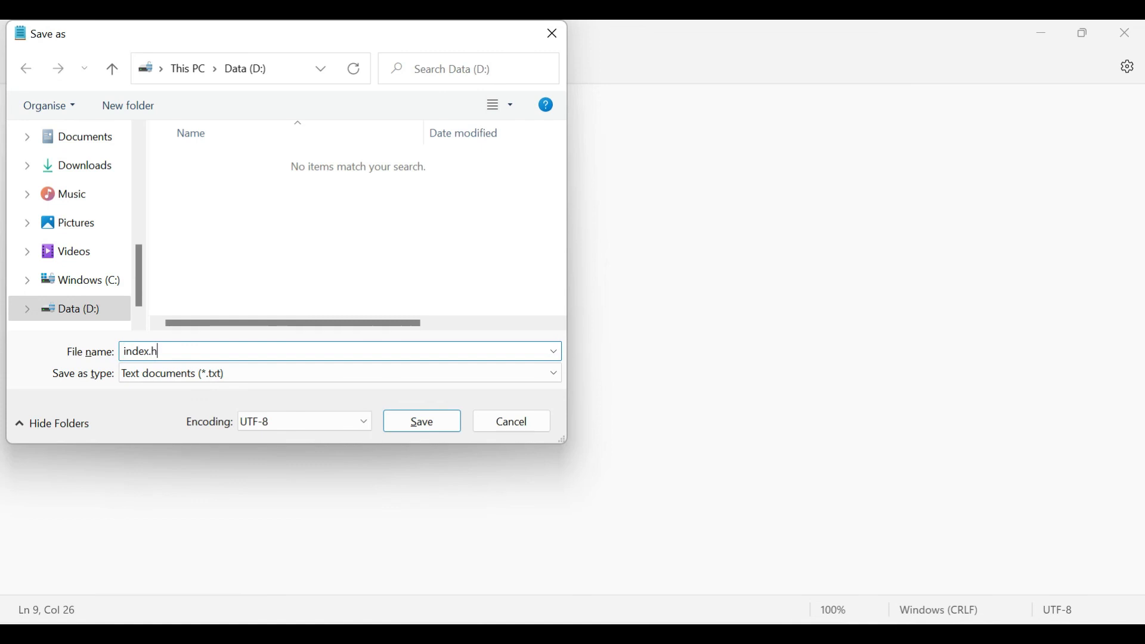
text(ml)
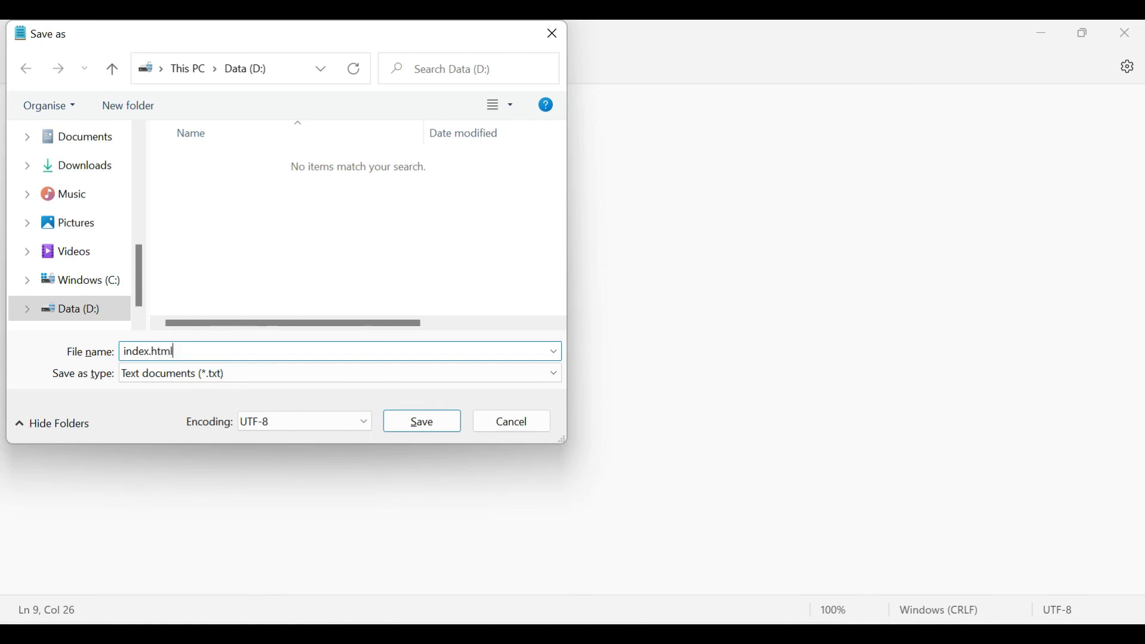
click(421, 422)
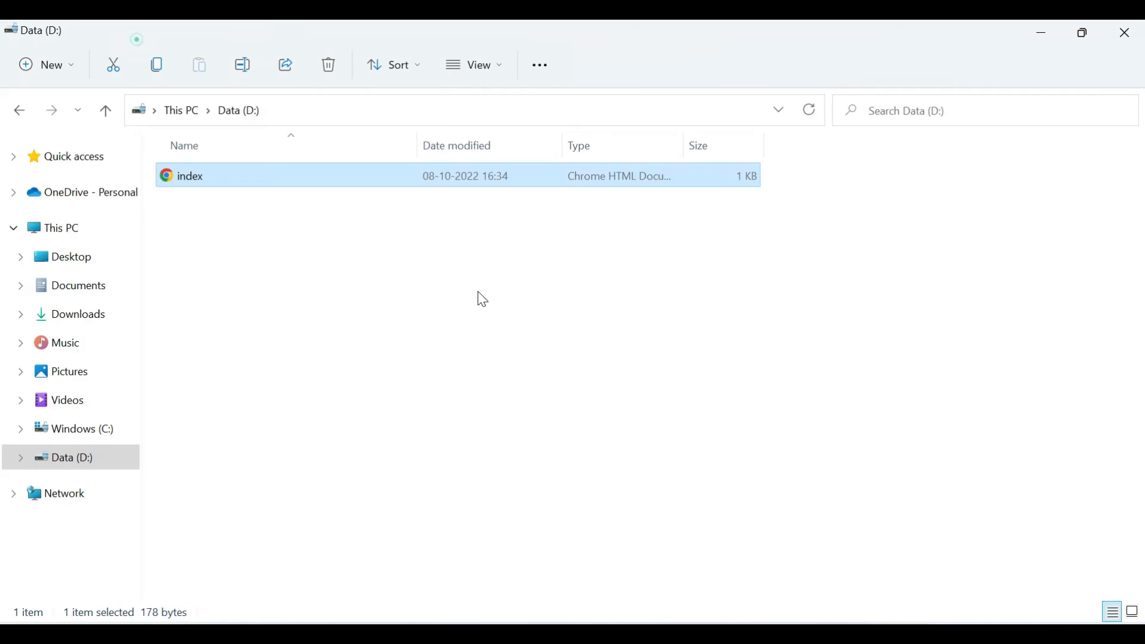
mouse_move(408, 209)
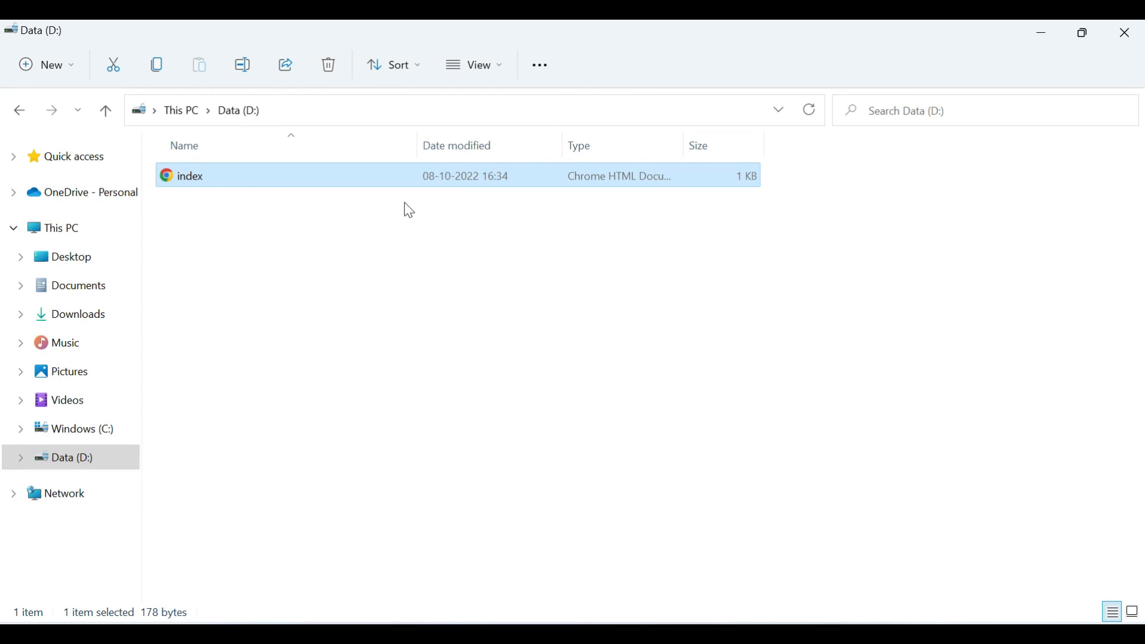
mouse_move(391, 185)
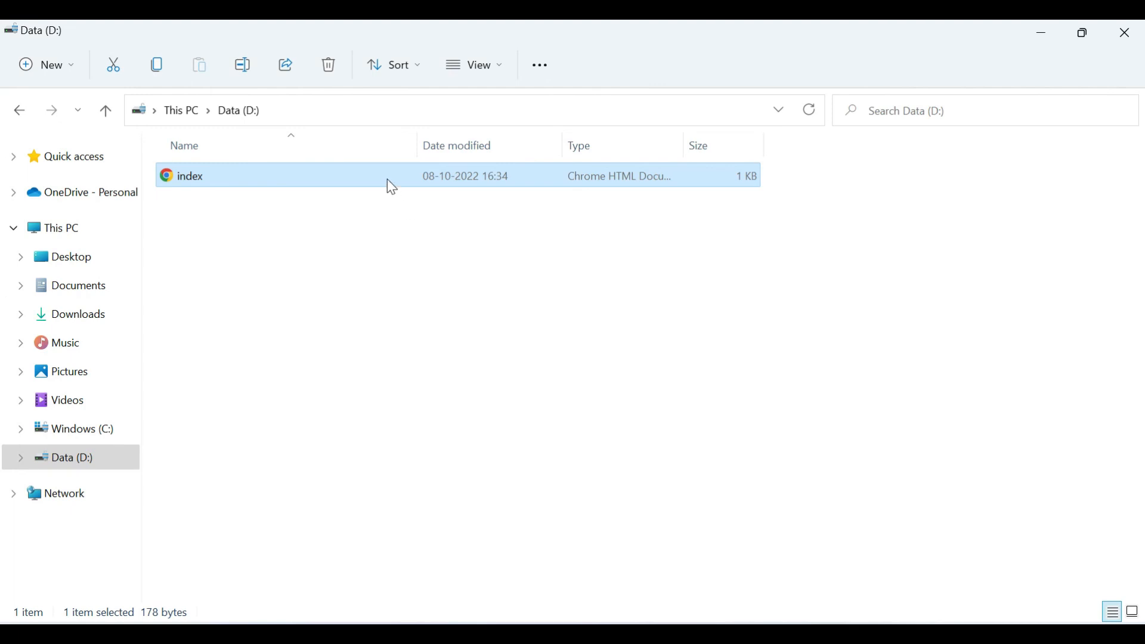
Step: Open index.html from Data (D:) in Chrome to show Heading 1 and Paragraph content
double_click(190, 175)
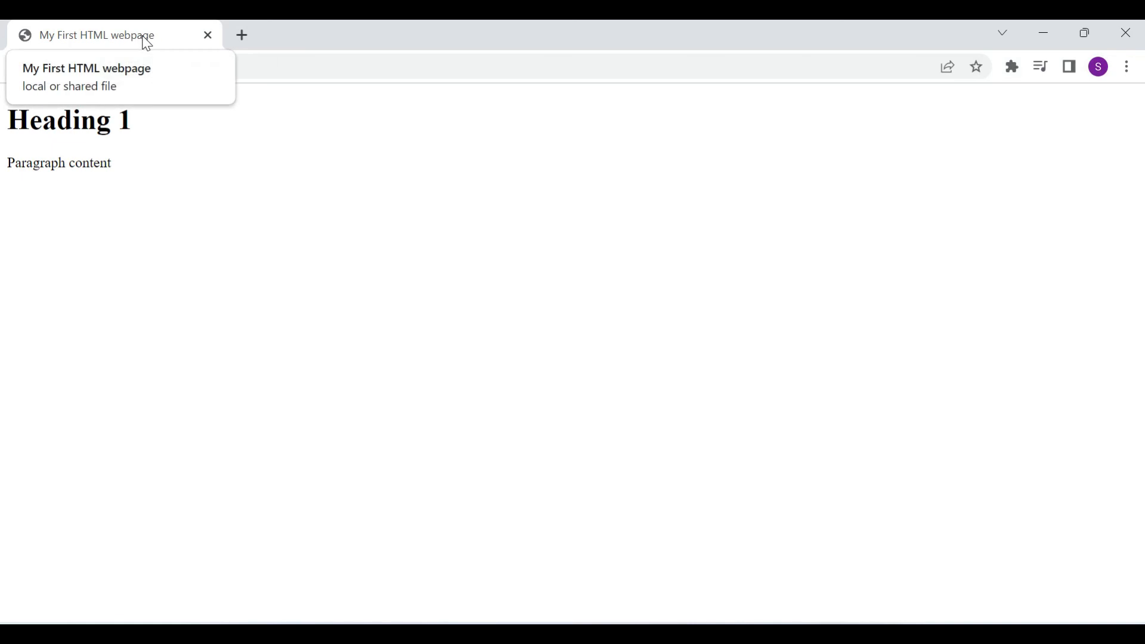
mouse_move(84, 228)
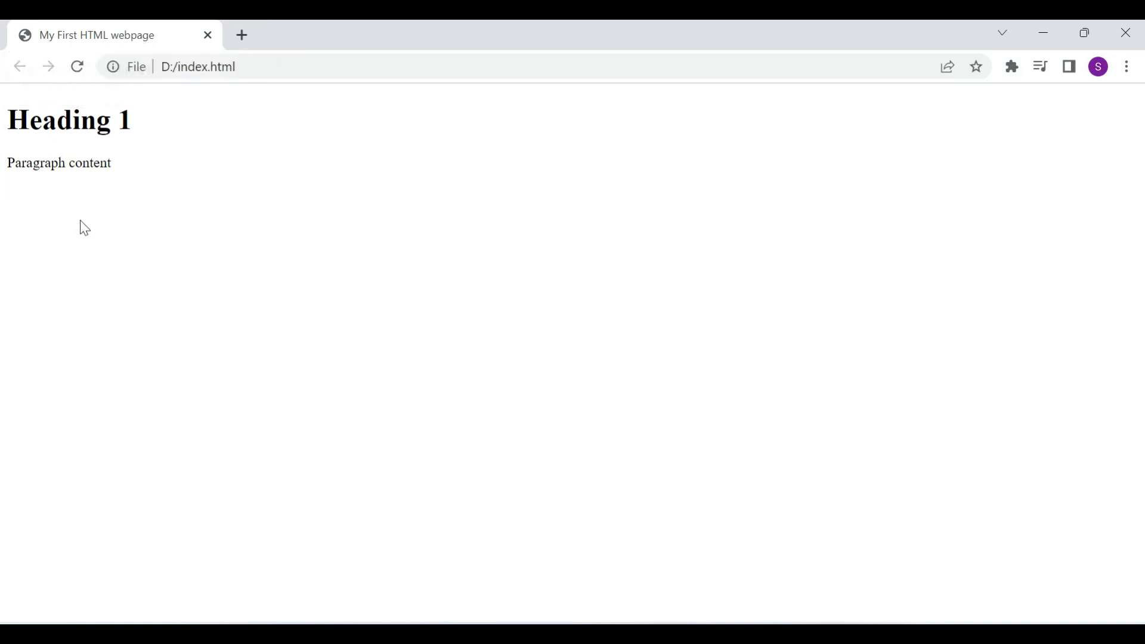
mouse_move(208, 185)
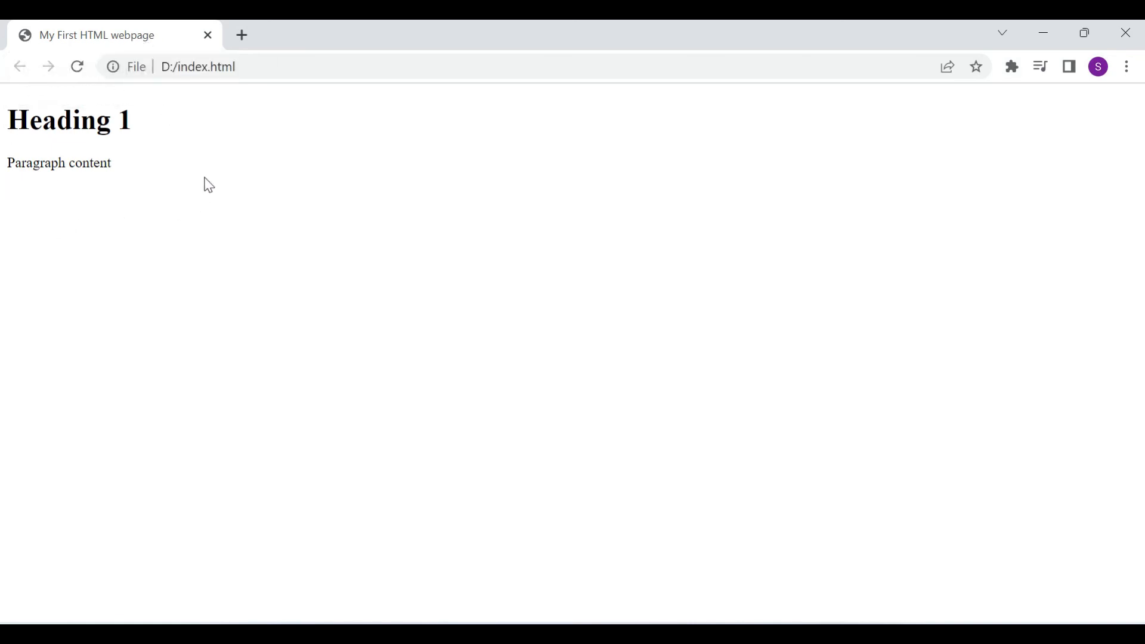